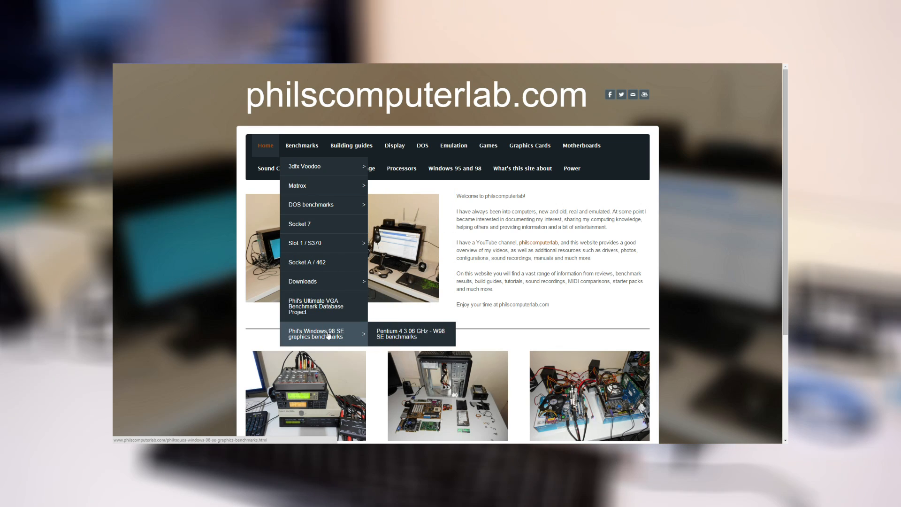
Load the Pentium 4 3.06 GHz W98 SE benchmarks page and scroll to The Charts.
left_click(410, 333)
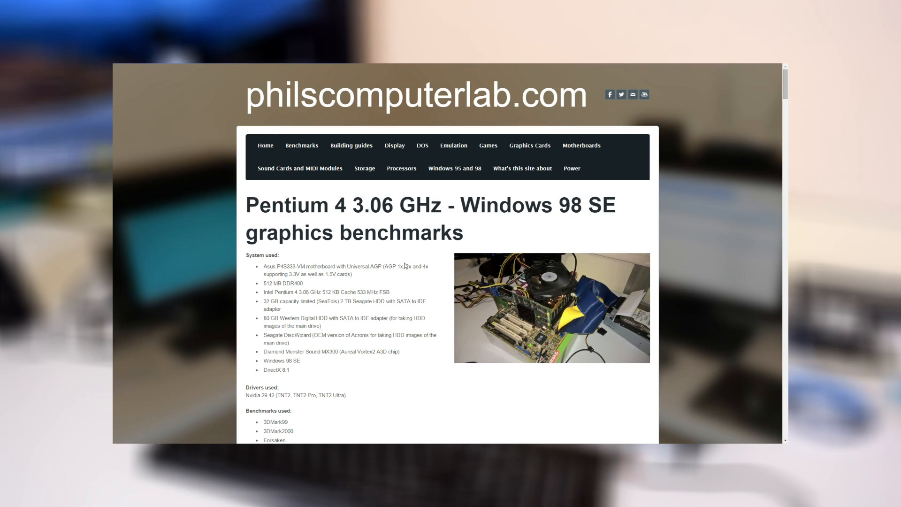
scroll("down", 3)
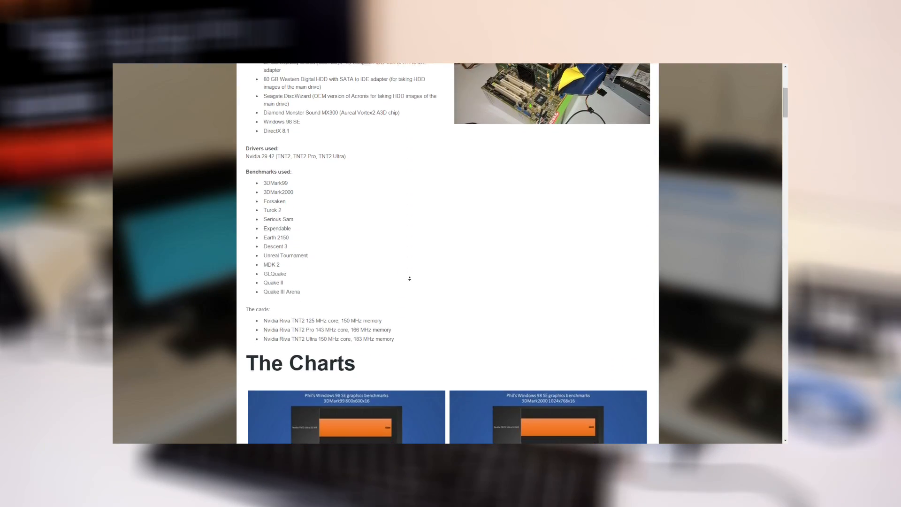